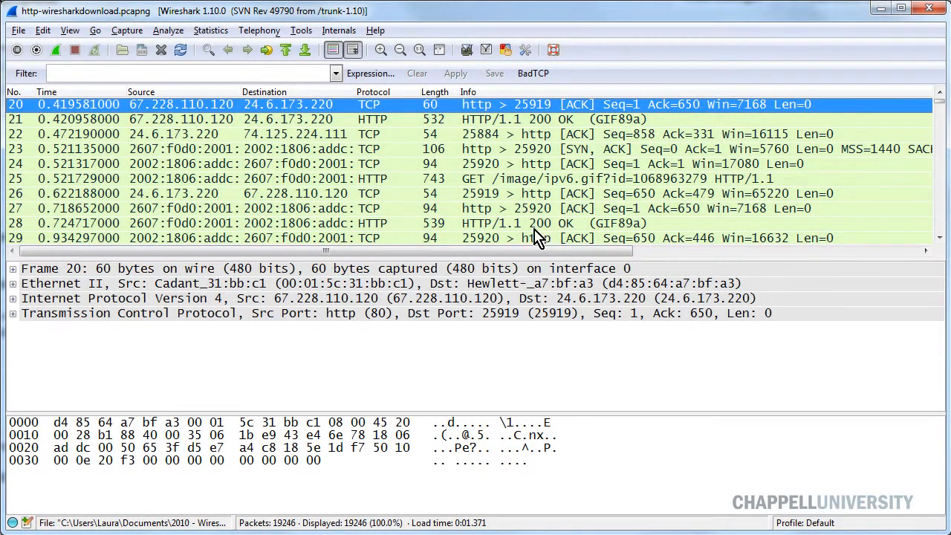
pyautogui.moveTo(304, 188)
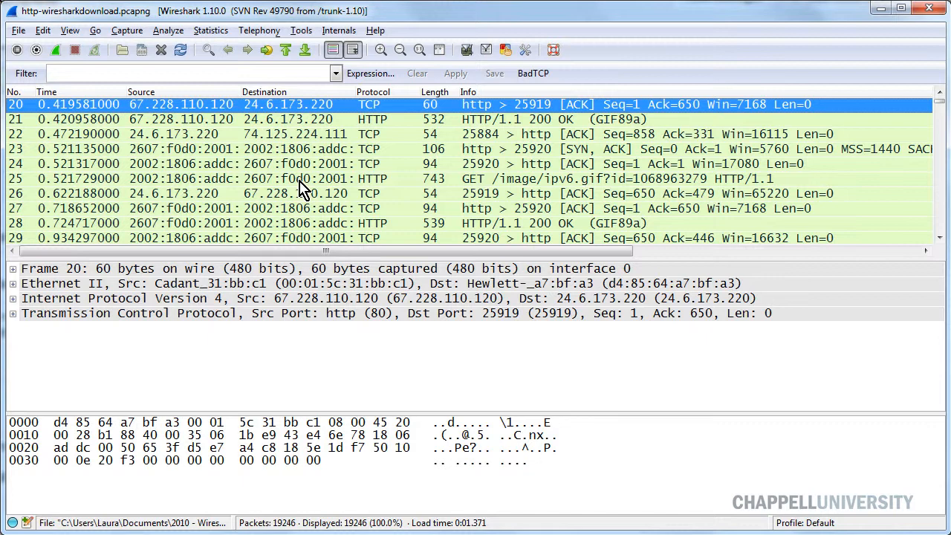
pyautogui.moveTo(355, 92)
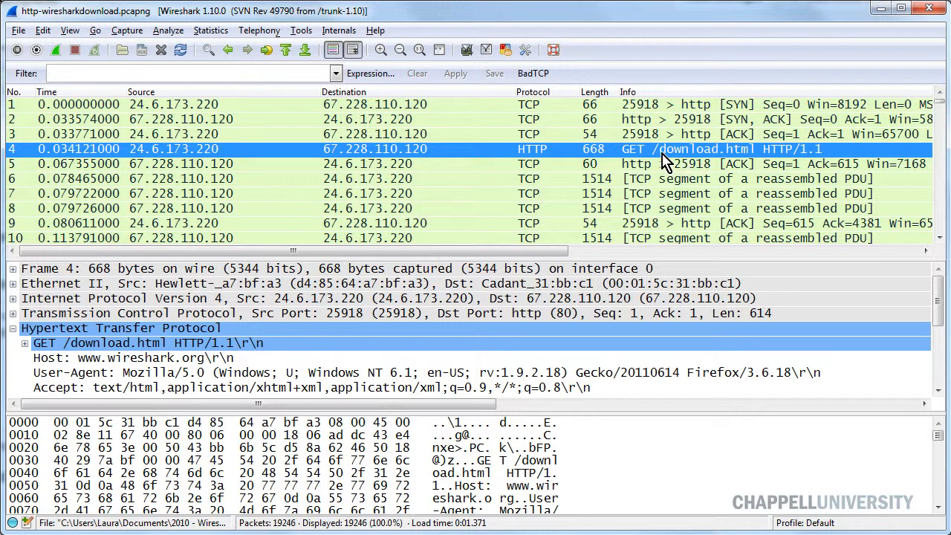
pyautogui.moveTo(745, 156)
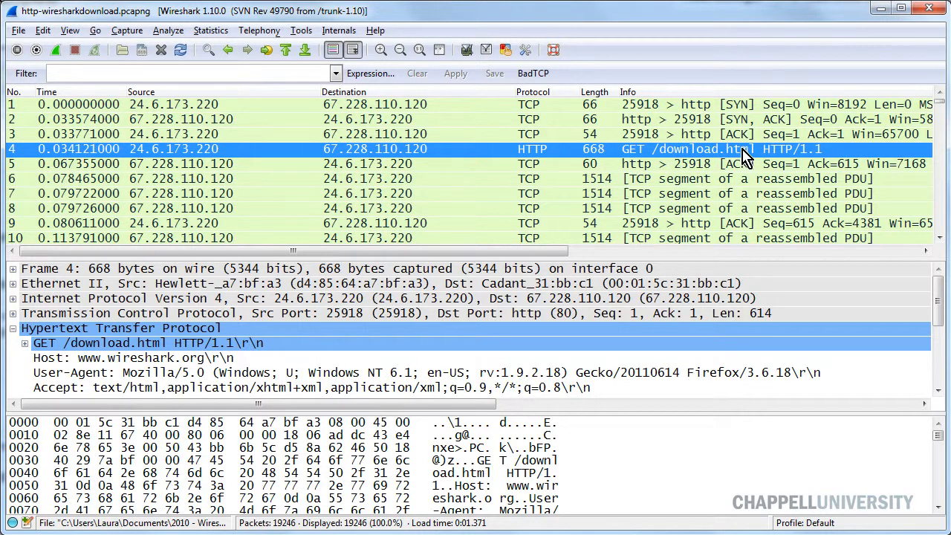
pyautogui.moveTo(588, 165)
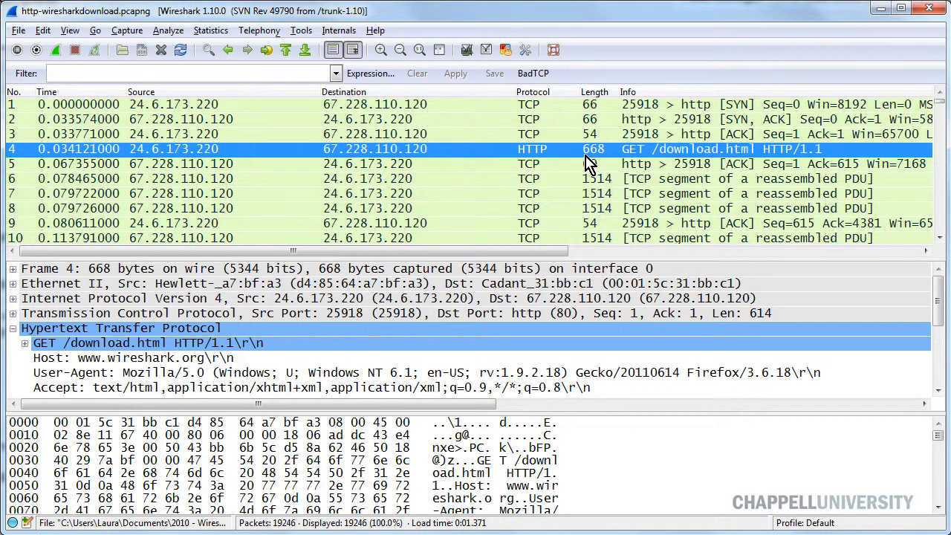
pyautogui.moveTo(562, 156)
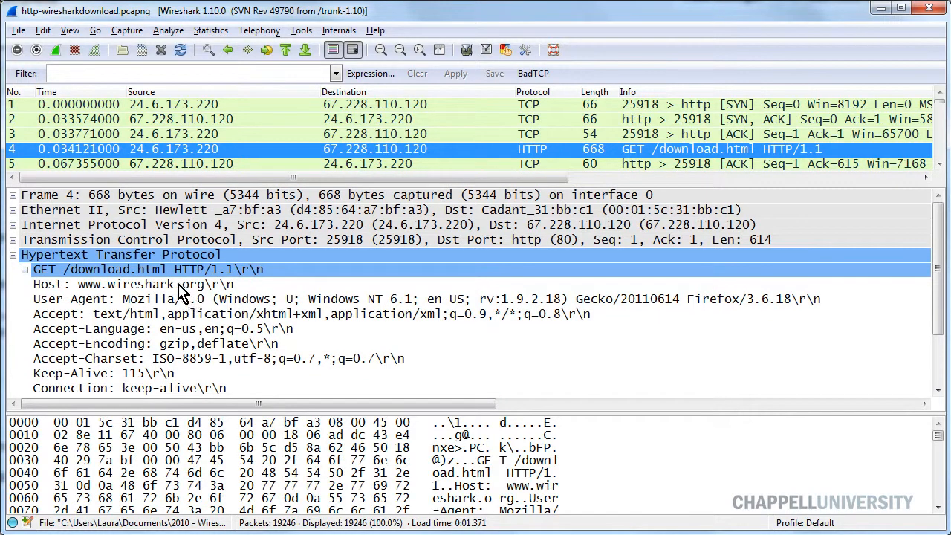
pyautogui.click(134, 284)
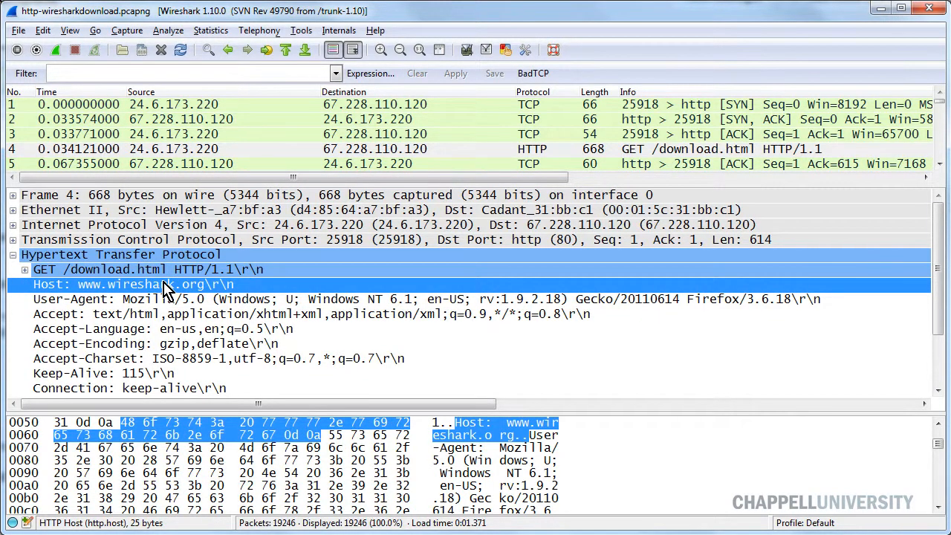
pyautogui.moveTo(223, 261)
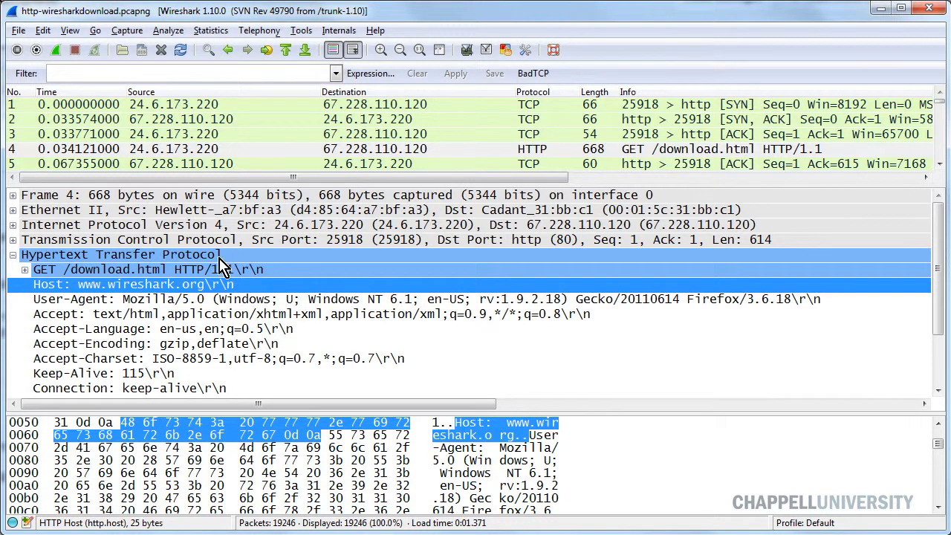
pyautogui.moveTo(580, 192)
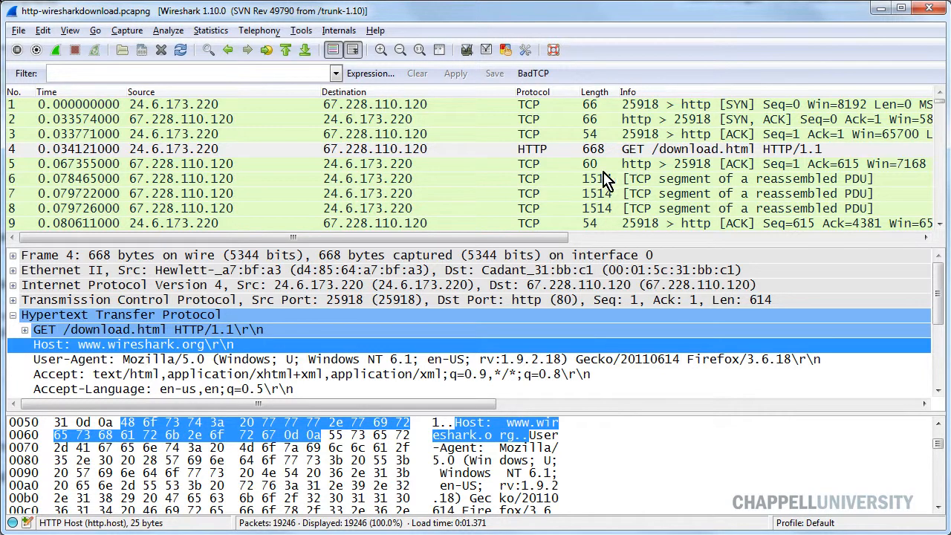
pyautogui.moveTo(623, 199)
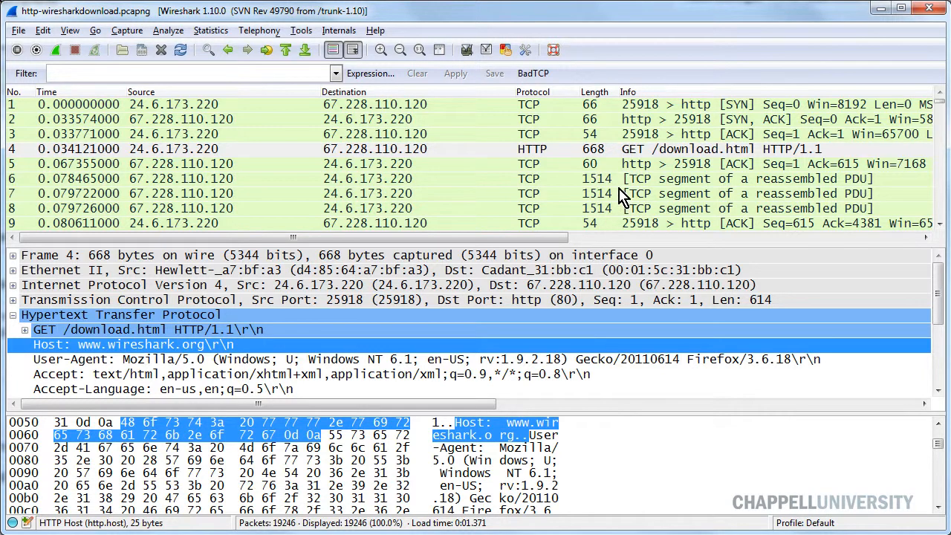
pyautogui.moveTo(623, 190)
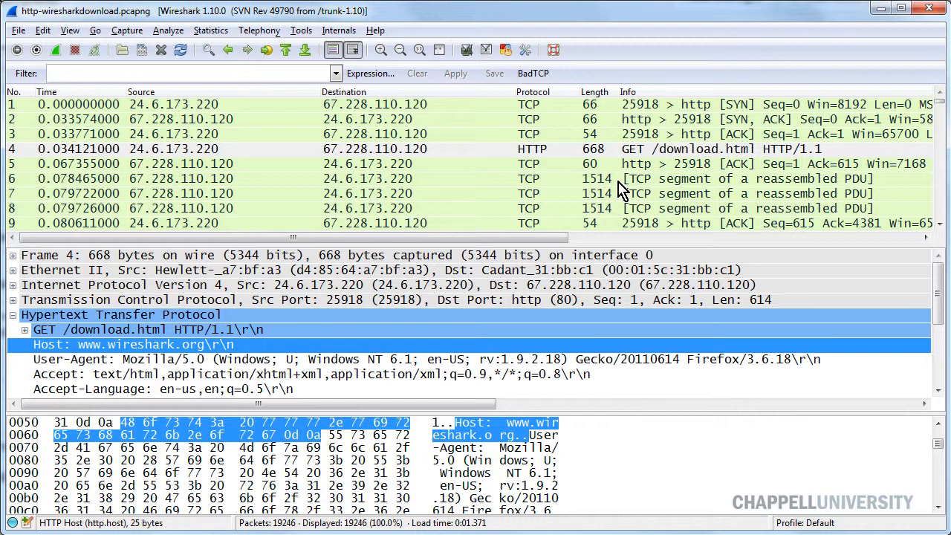
pyautogui.moveTo(305, 289)
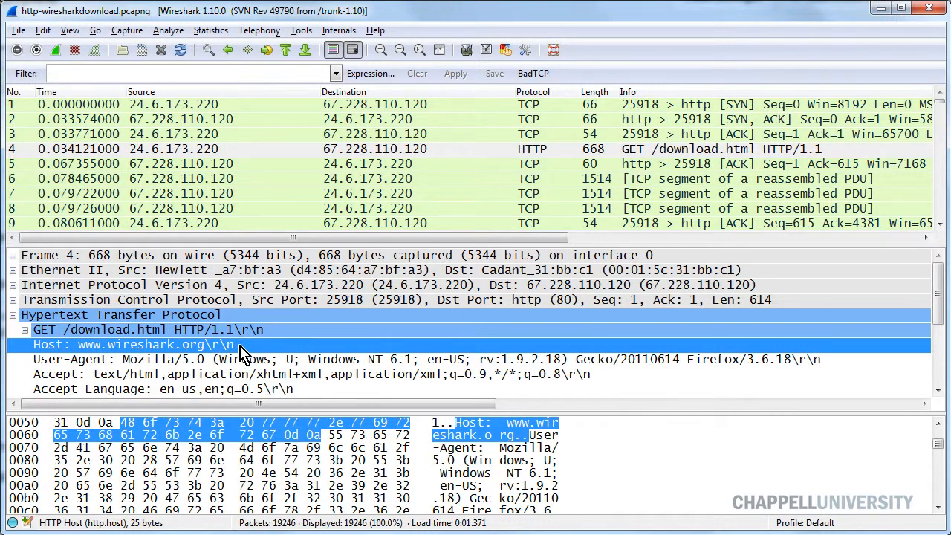
pyautogui.moveTo(249, 353)
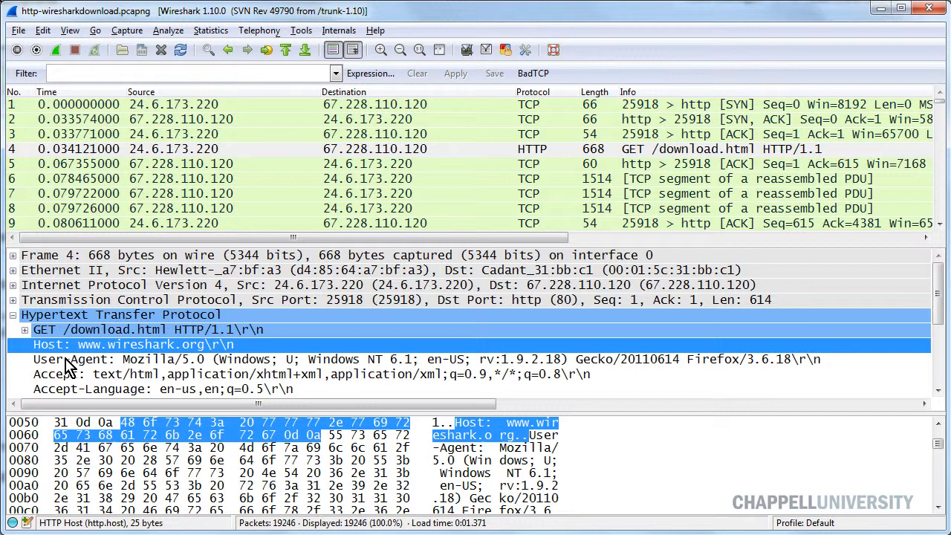
pyautogui.click(118, 316)
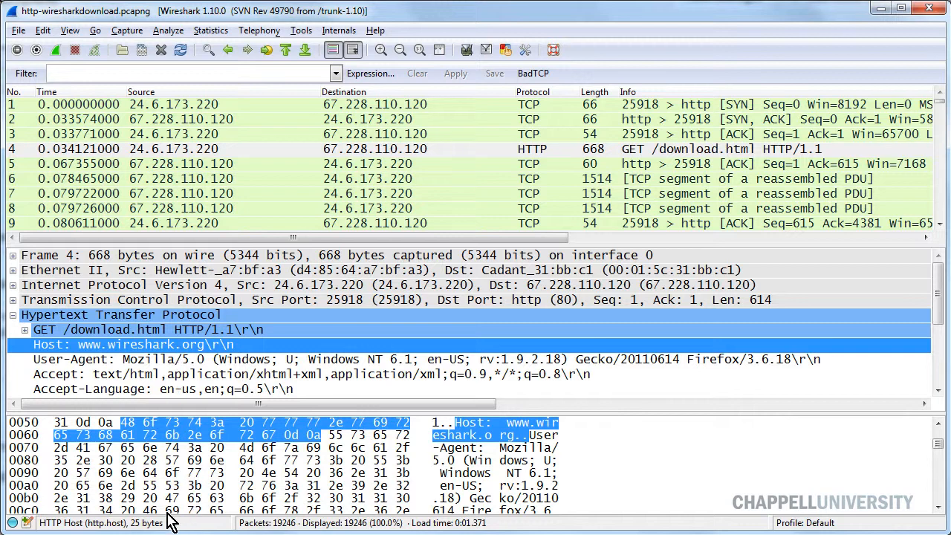
pyautogui.moveTo(97, 527)
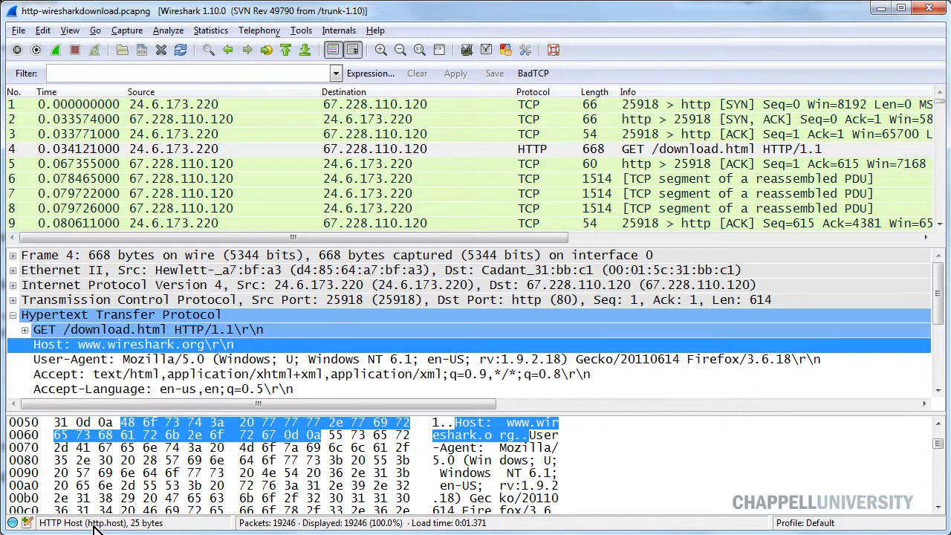
pyautogui.moveTo(185, 530)
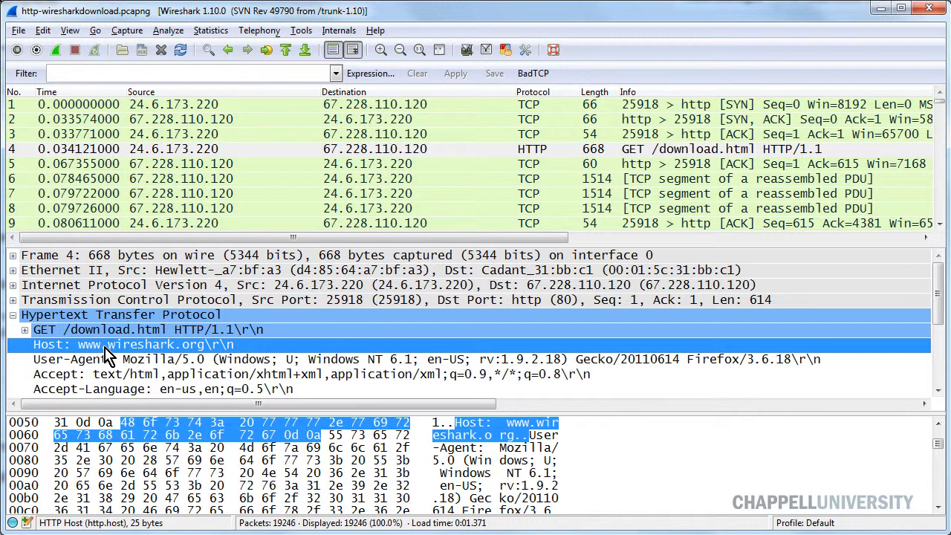
# Step: Apply the Host header as a packet-list column and widen it to fit host names
pyautogui.rightClick(104, 345)
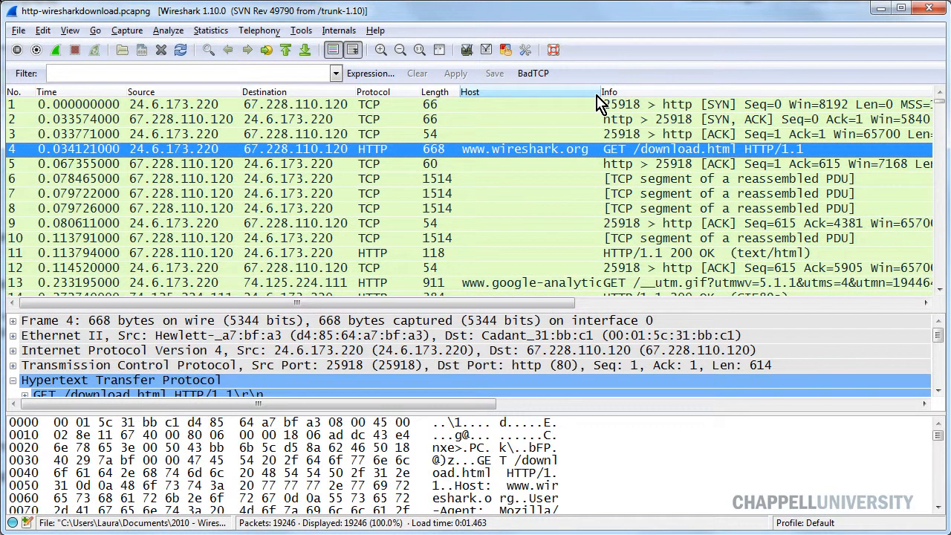
pyautogui.moveTo(600, 92); pyautogui.dragTo(649, 92)
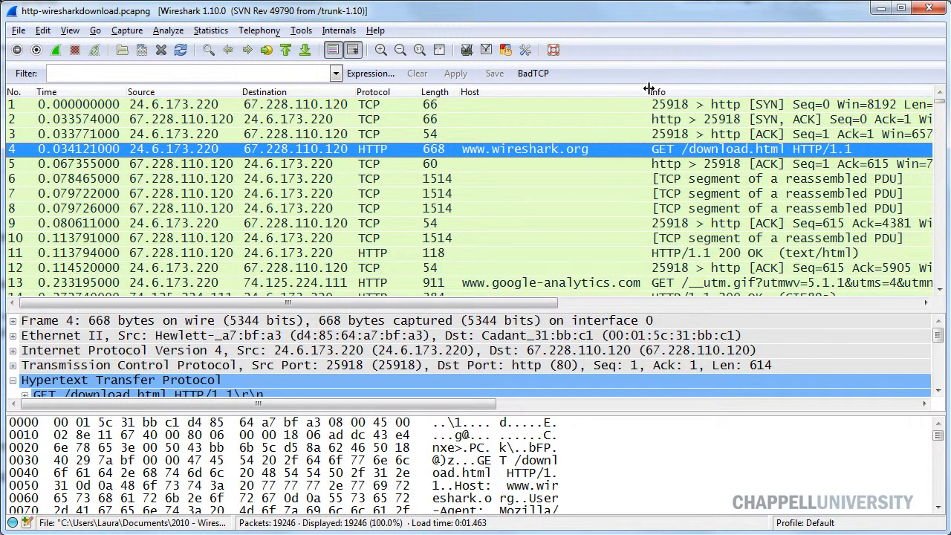
pyautogui.scroll(-3)
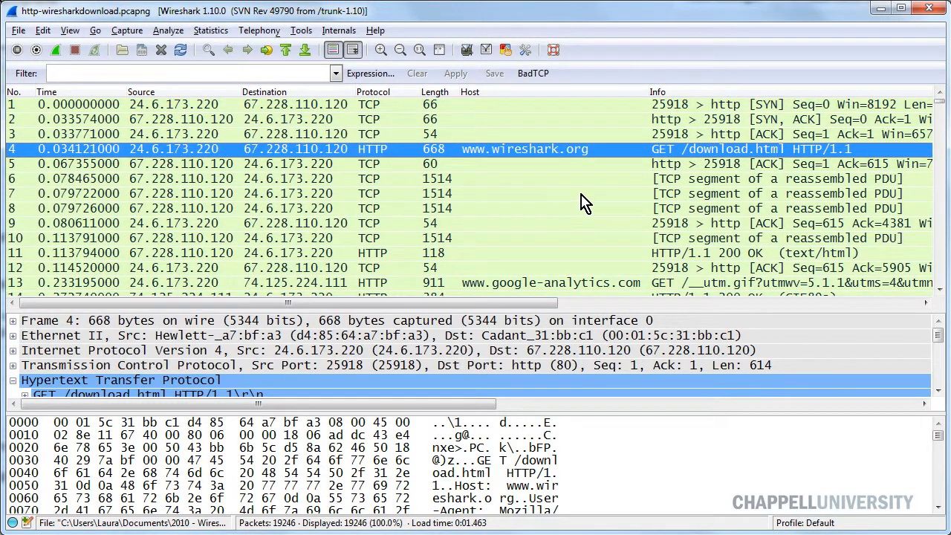
pyautogui.moveTo(747, 152)
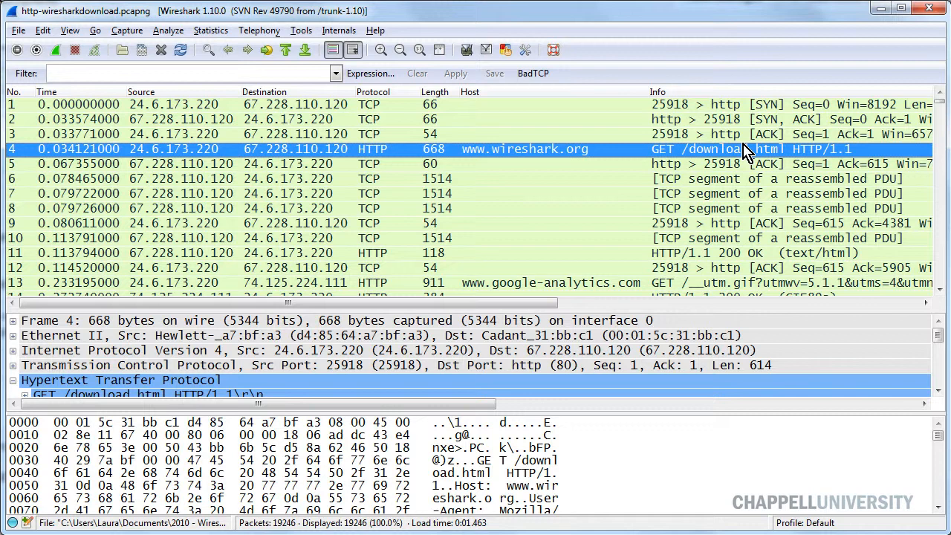
pyautogui.moveTo(503, 163)
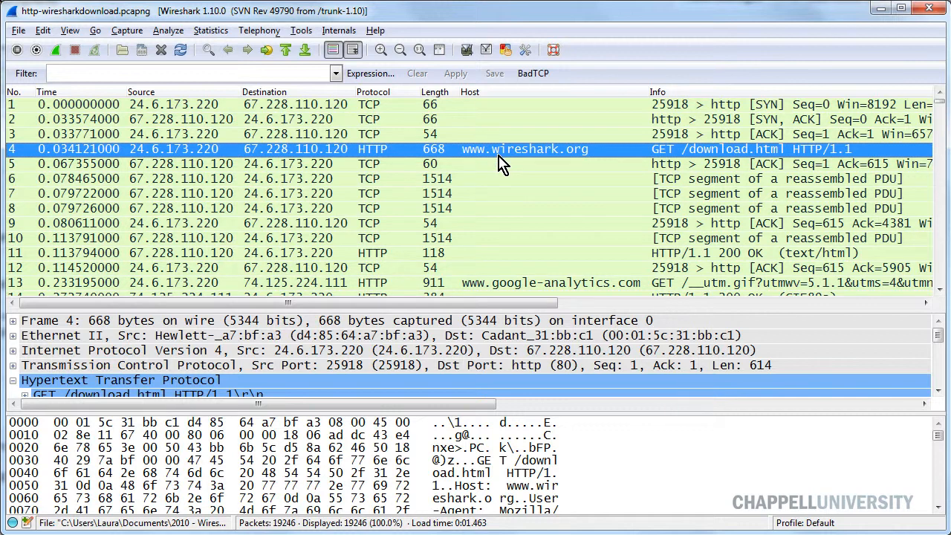
pyautogui.moveTo(541, 224)
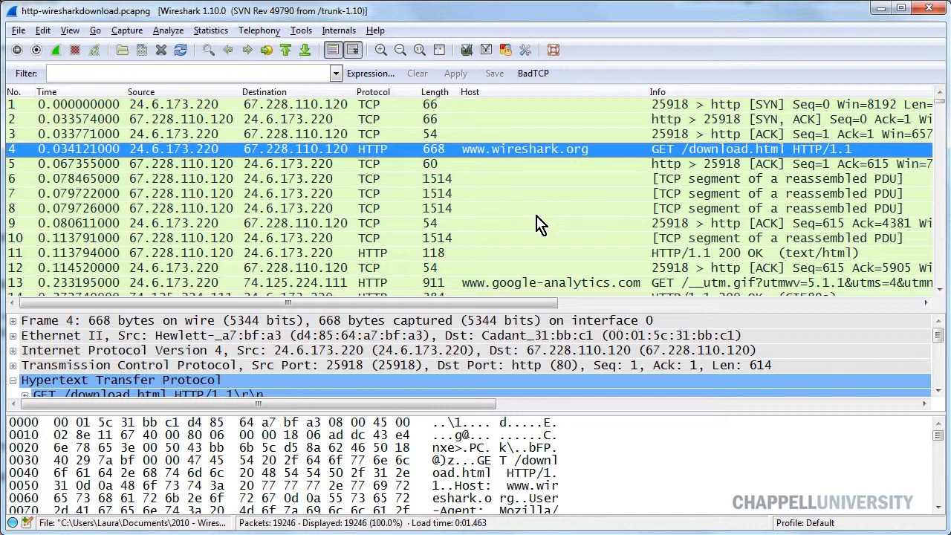
pyautogui.scroll(-3)
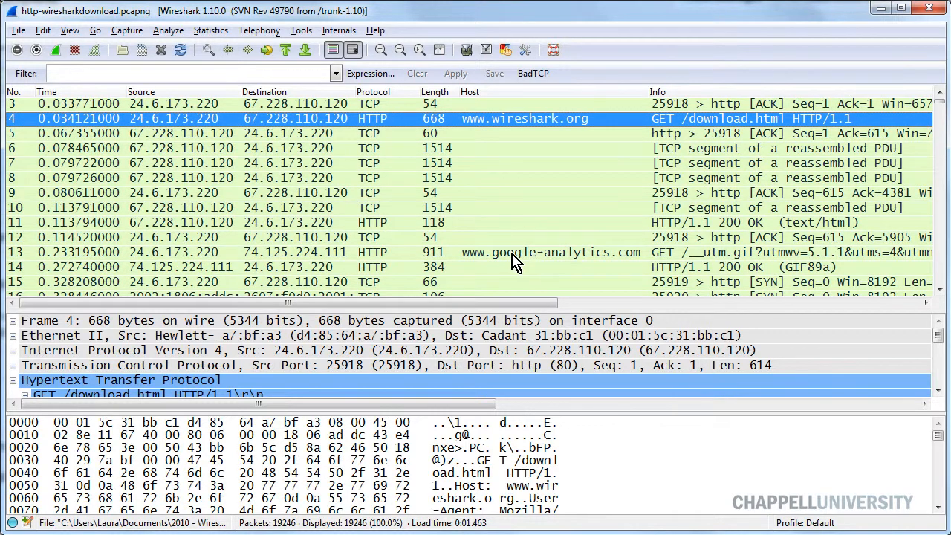
pyautogui.scroll(-3)
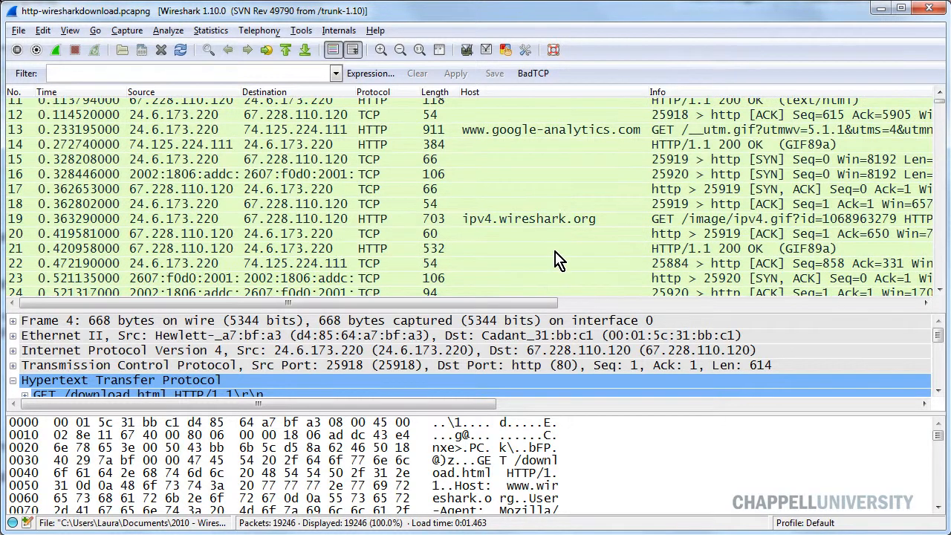
pyautogui.moveTo(494, 238)
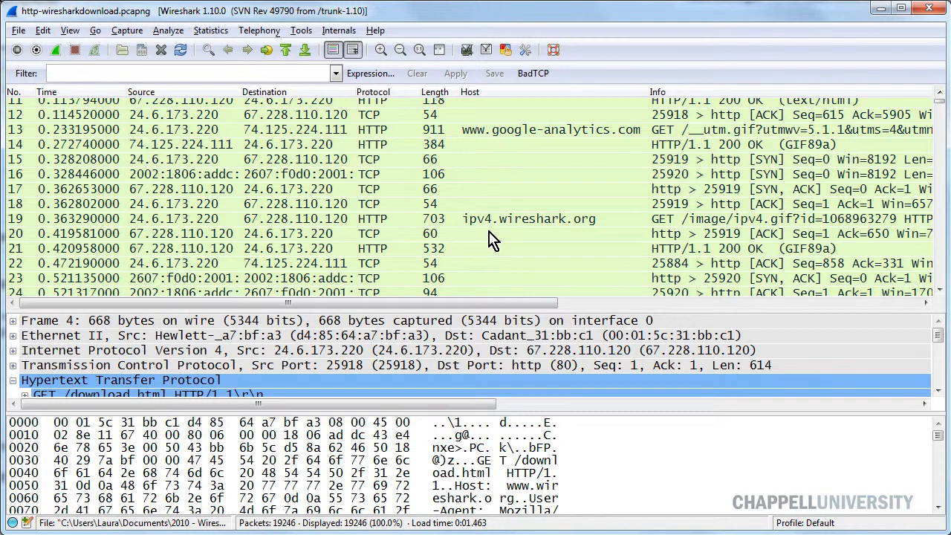
pyautogui.moveTo(767, 235)
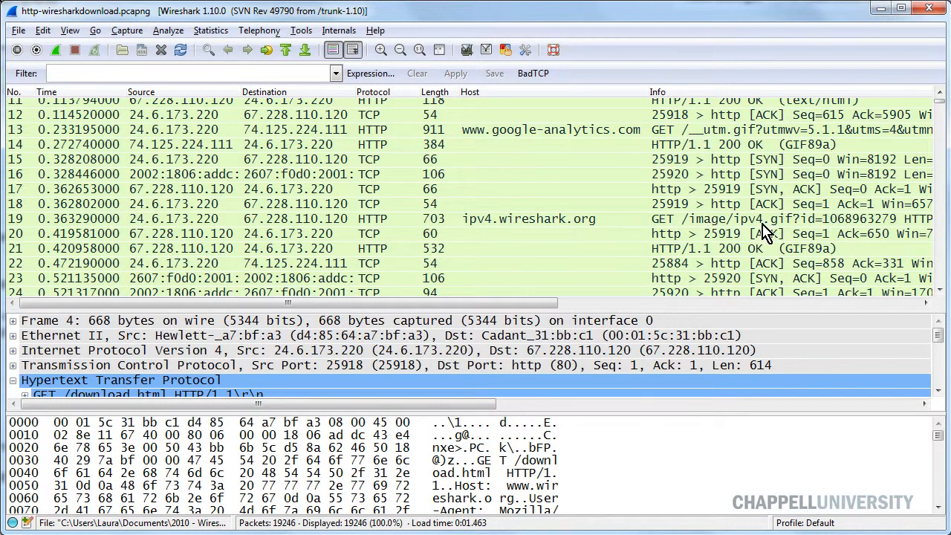
pyautogui.scroll(-3)
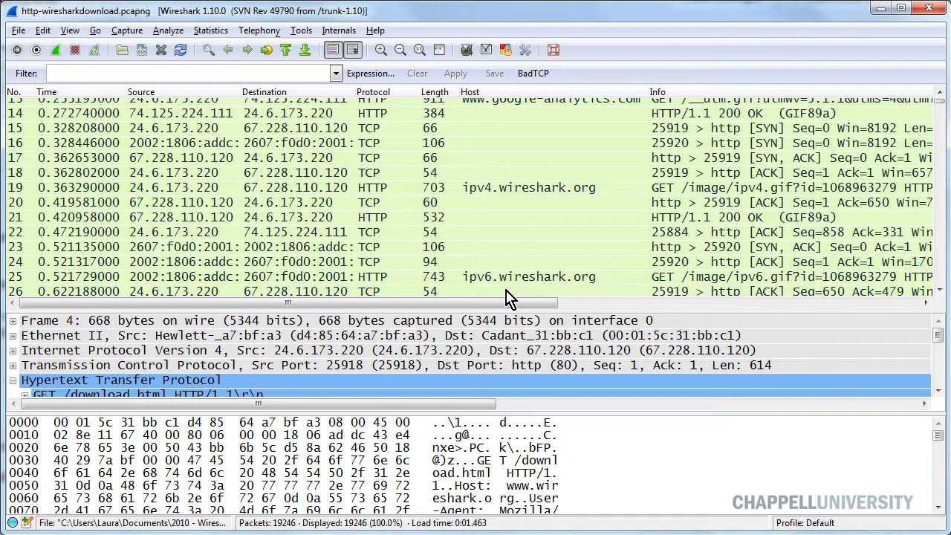
pyautogui.moveTo(542, 158)
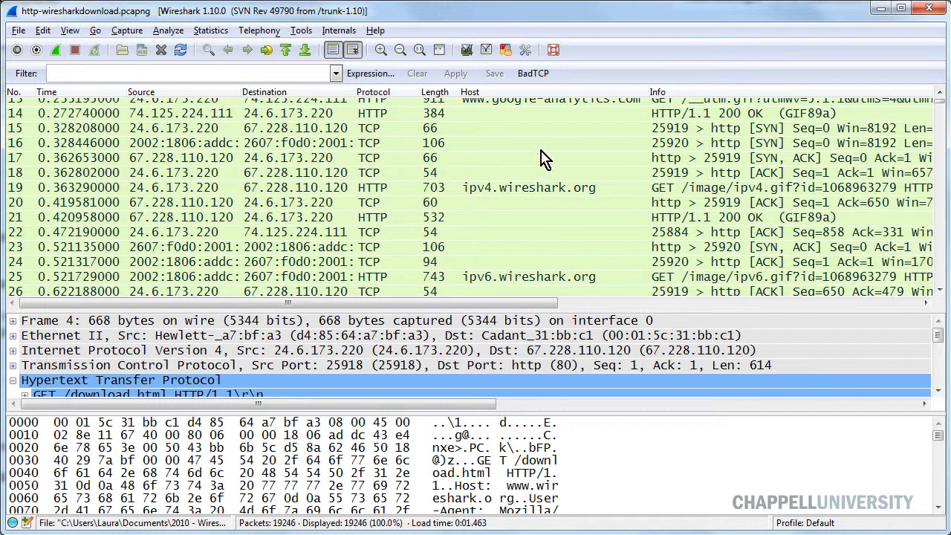
pyautogui.moveTo(532, 101)
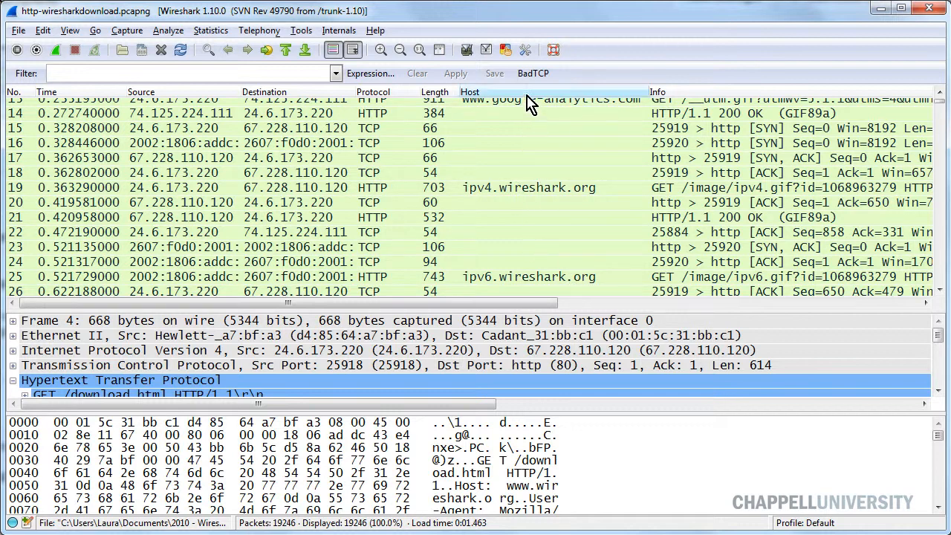
pyautogui.click(470, 92)
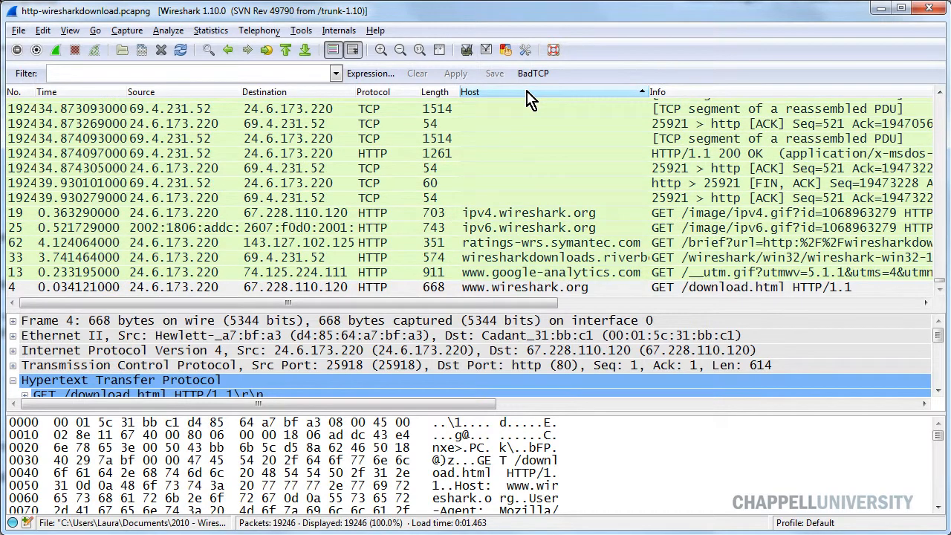
pyautogui.moveTo(588, 226)
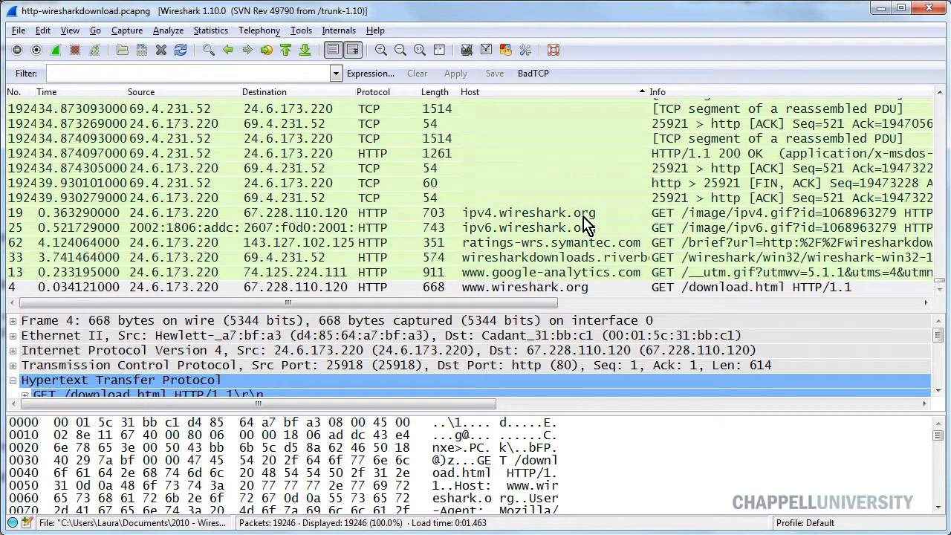